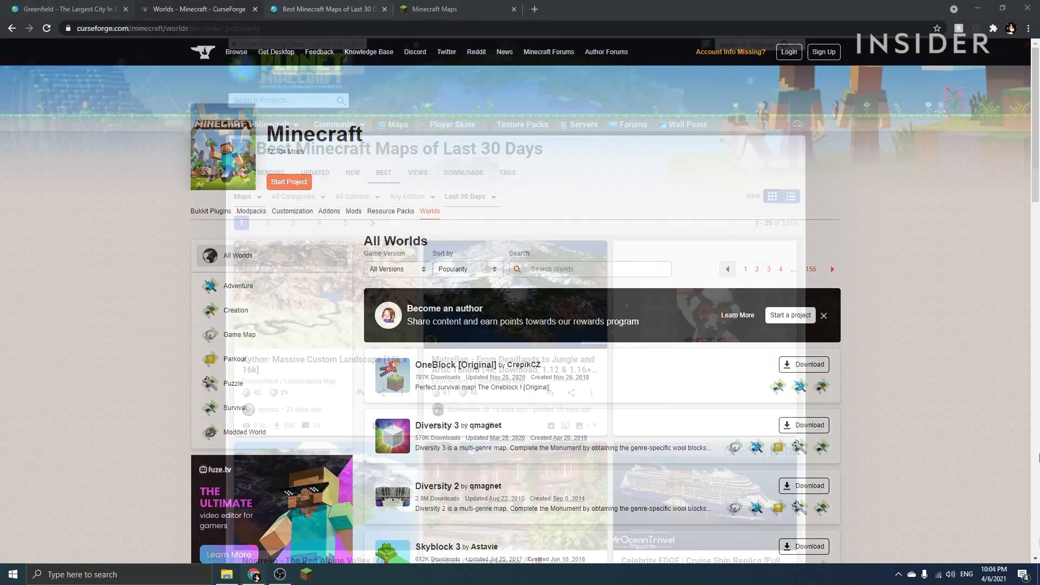
Step: Get the Greenfield v0.5.3 map from CurseForge's Worlds list and view it in Chrome's Downloads
left_click(335, 10)
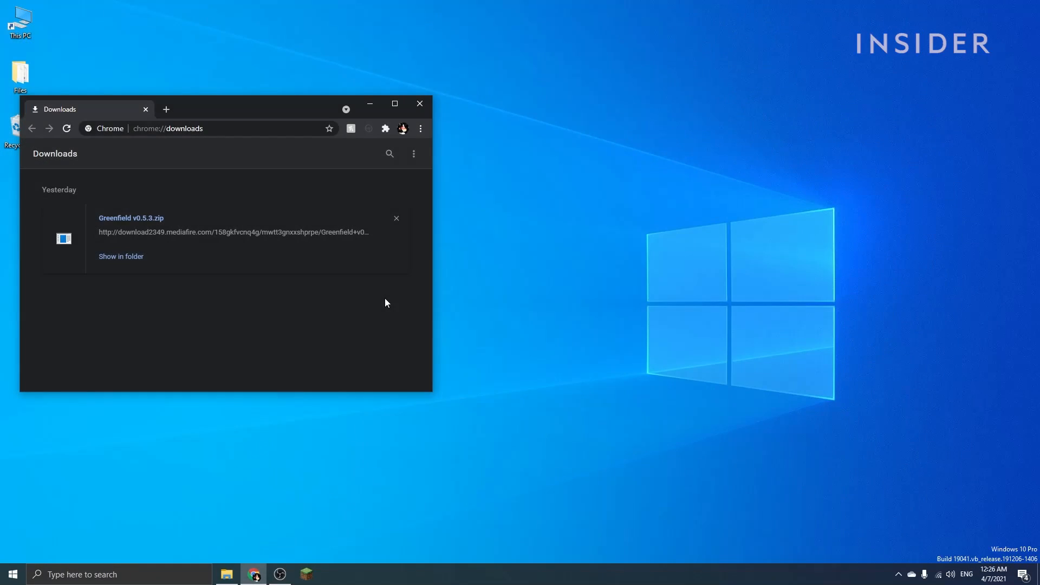
mouse_move(157, 221)
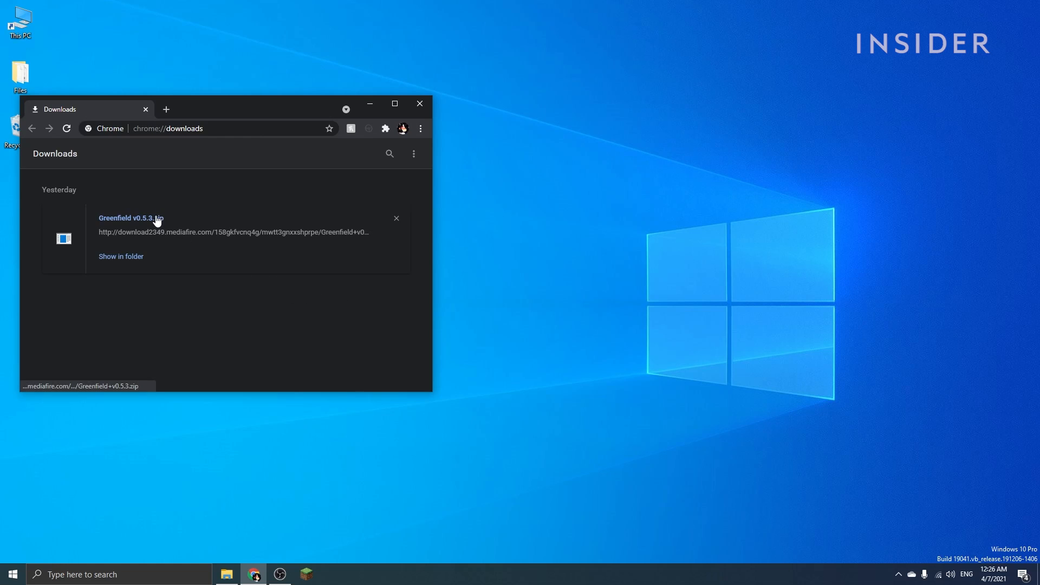
mouse_move(548, 228)
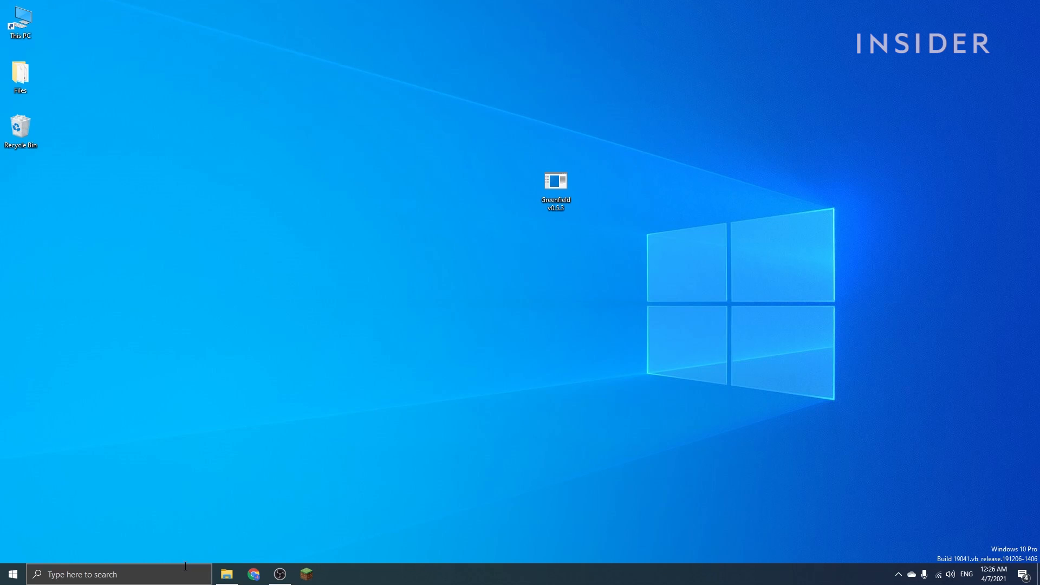
Step: Open the Greenfield v0.5.3 zip in WinRAR and select it for extraction to the Desktop
double_click(555, 183)
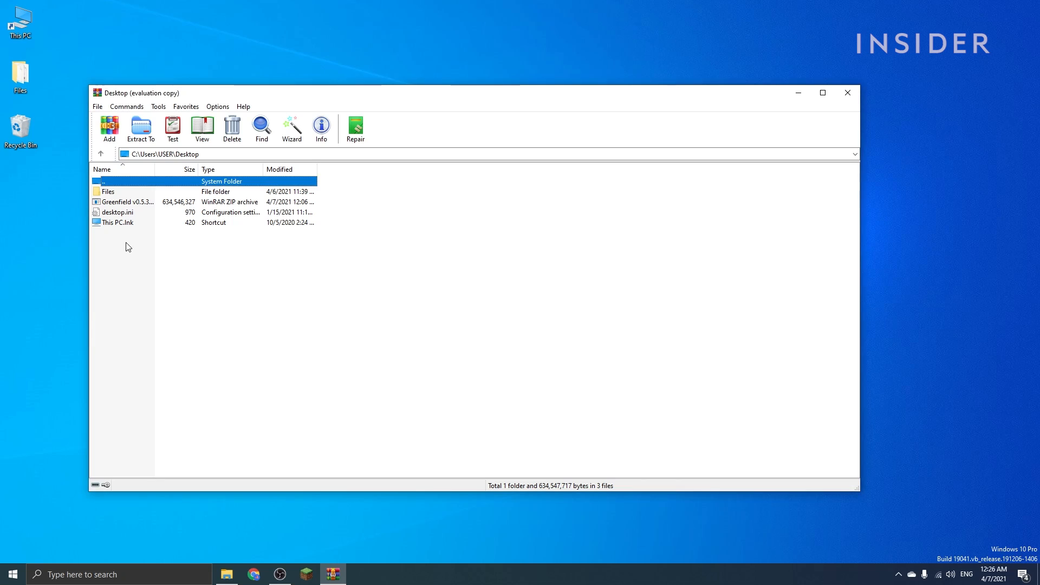
left_click(140, 127)
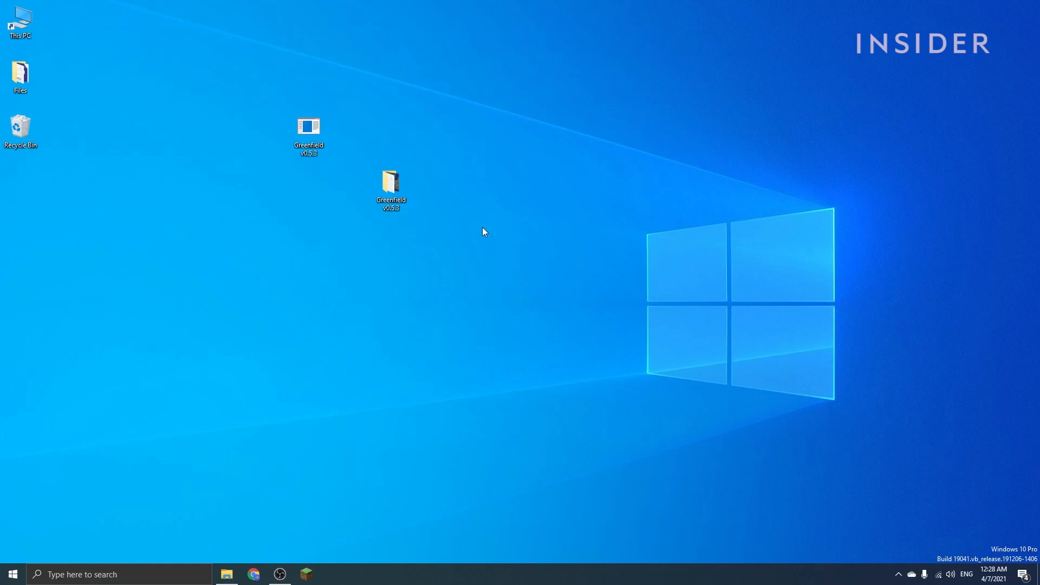
Step: Open the extracted Greenfield folder, check the inner Greenfield v0.5.3 world files, then return
right_click(390, 184)
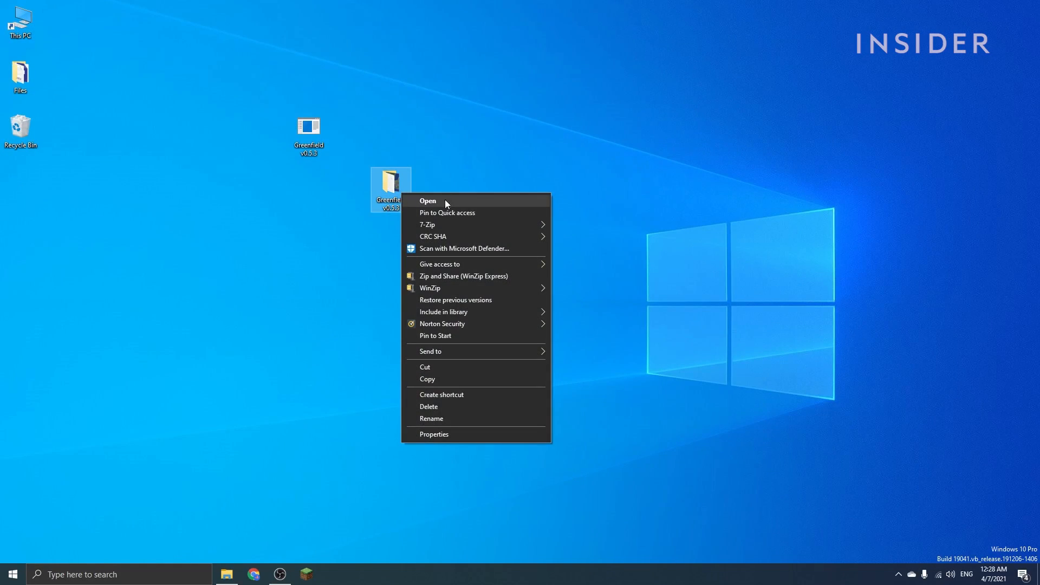
left_click(428, 201)
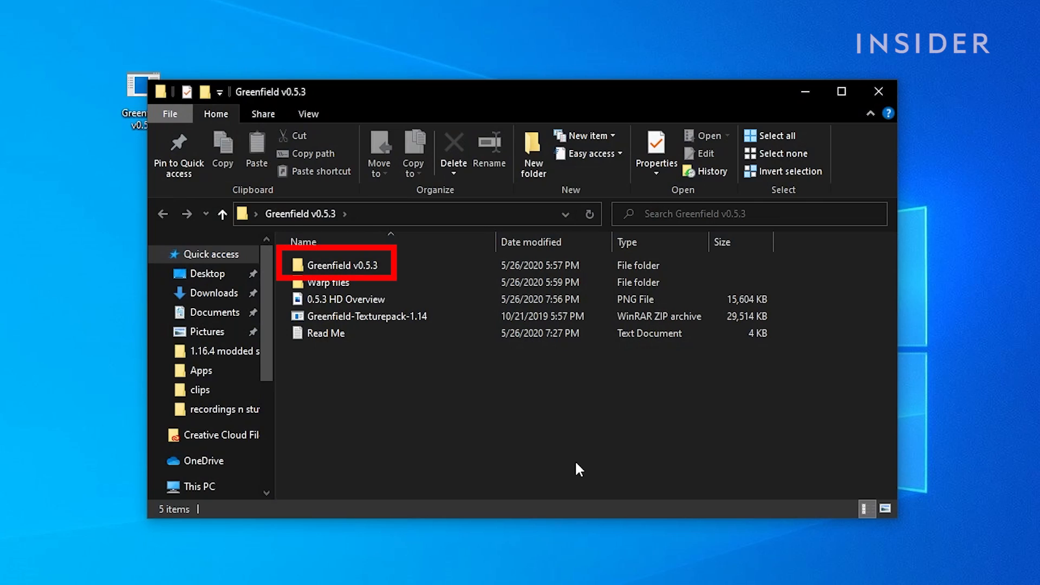
mouse_move(473, 281)
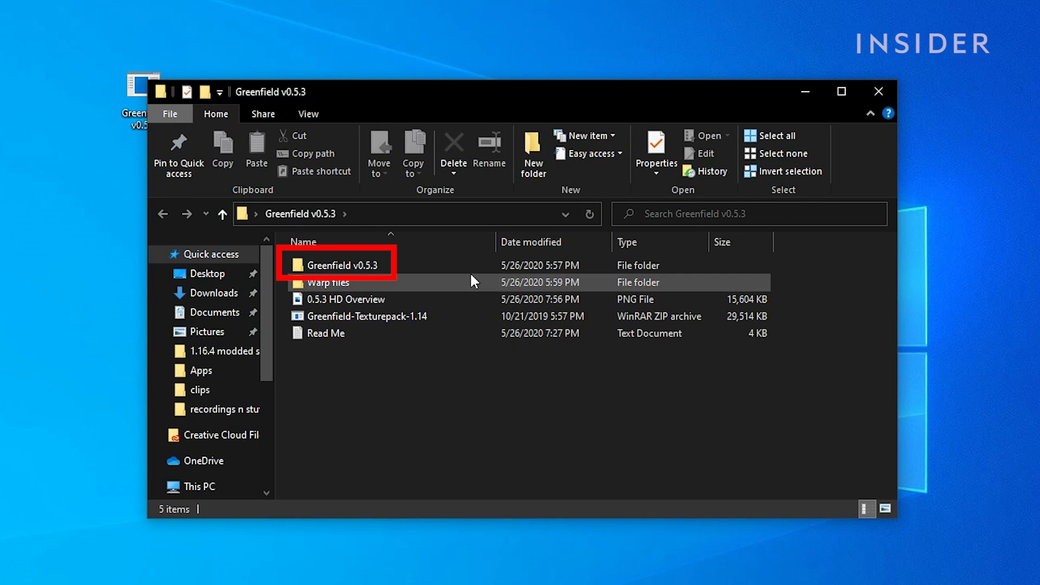
double_click(344, 264)
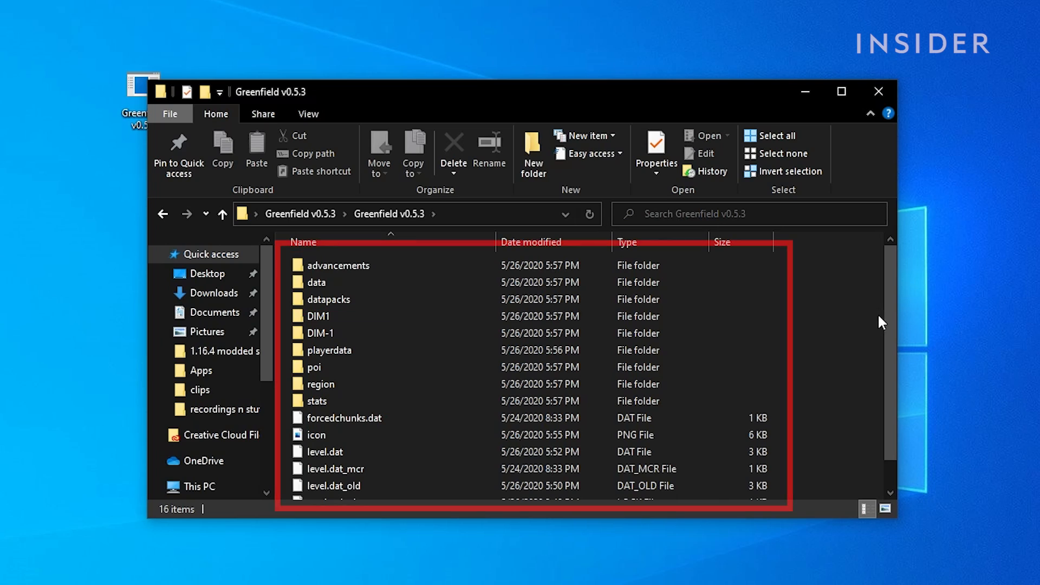
scroll("down", 3)
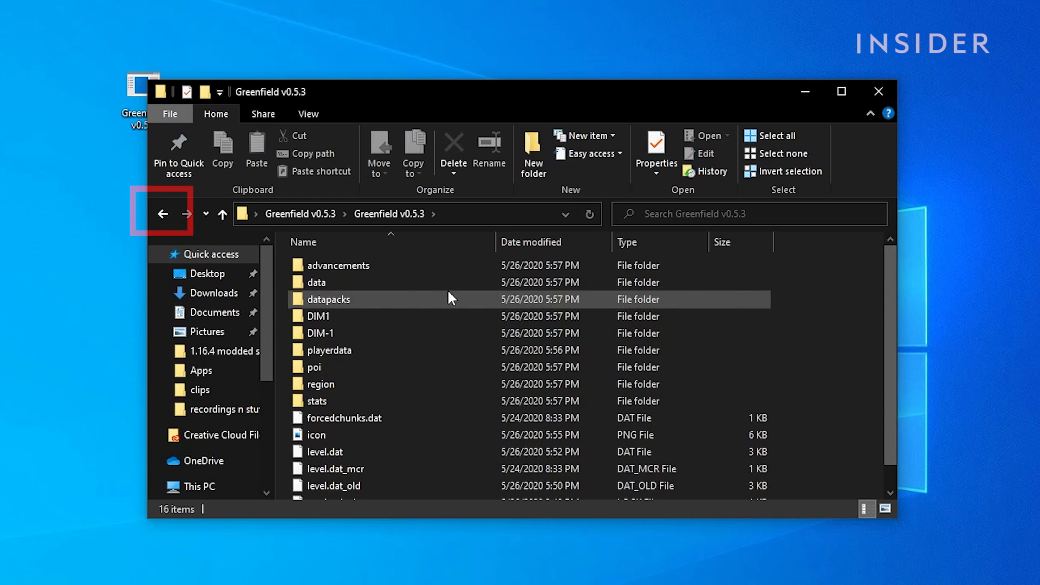
left_click(162, 214)
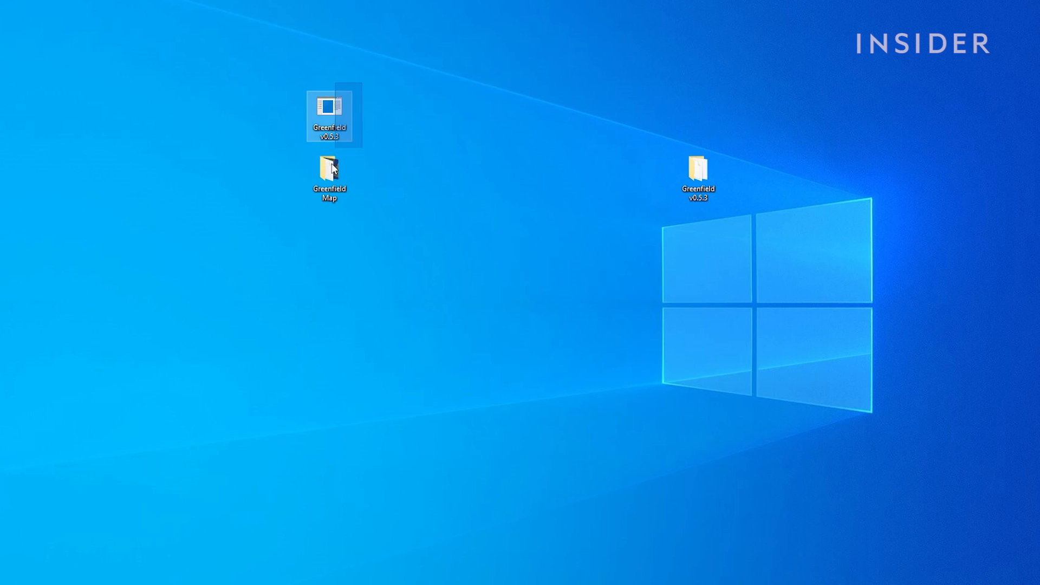
Step: Bring up the Run dialog with %appdata% entered in the Open box
left_click(514, 442)
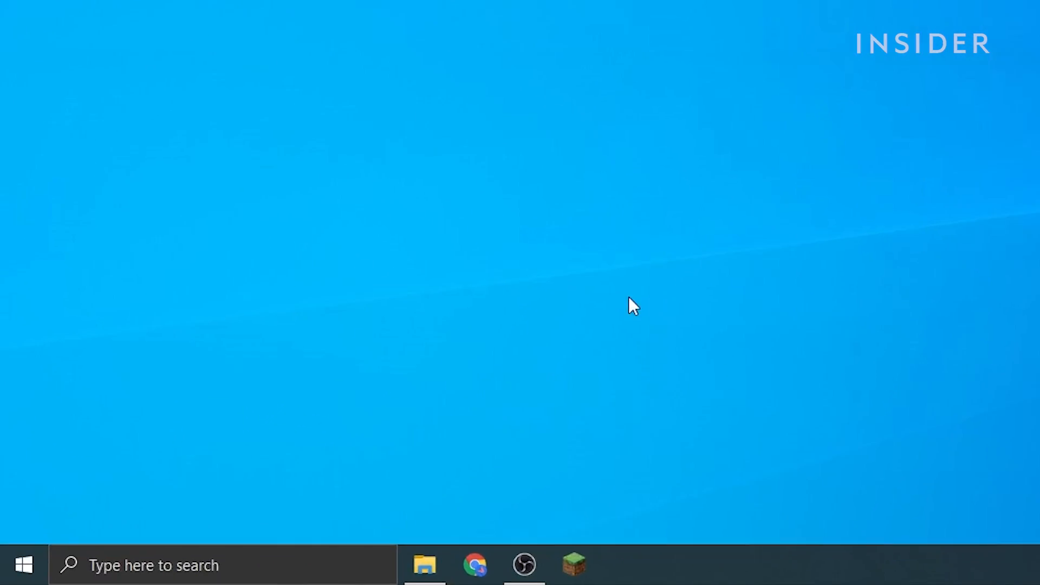
type("ru")
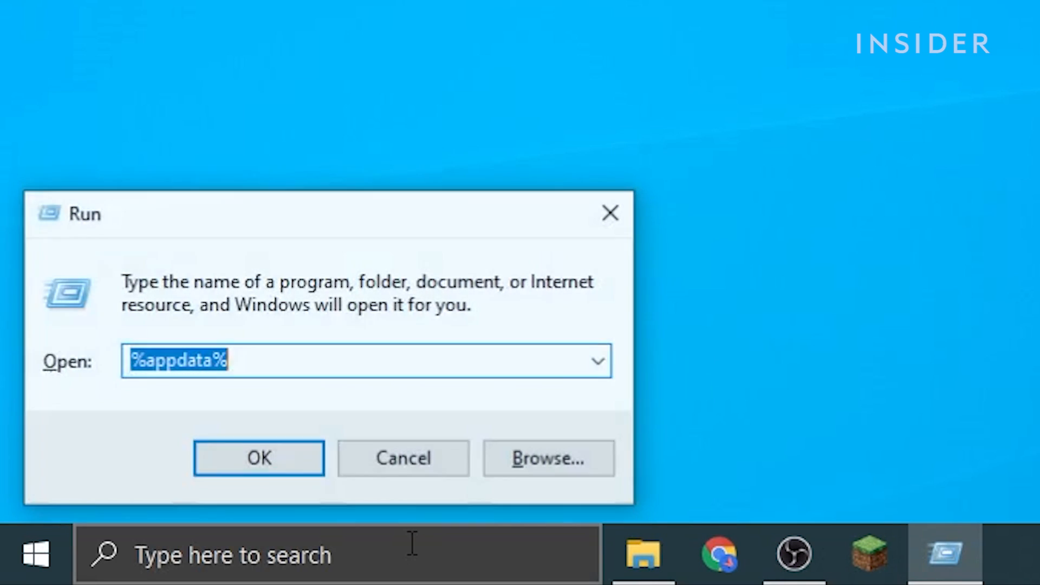
left_click(307, 375)
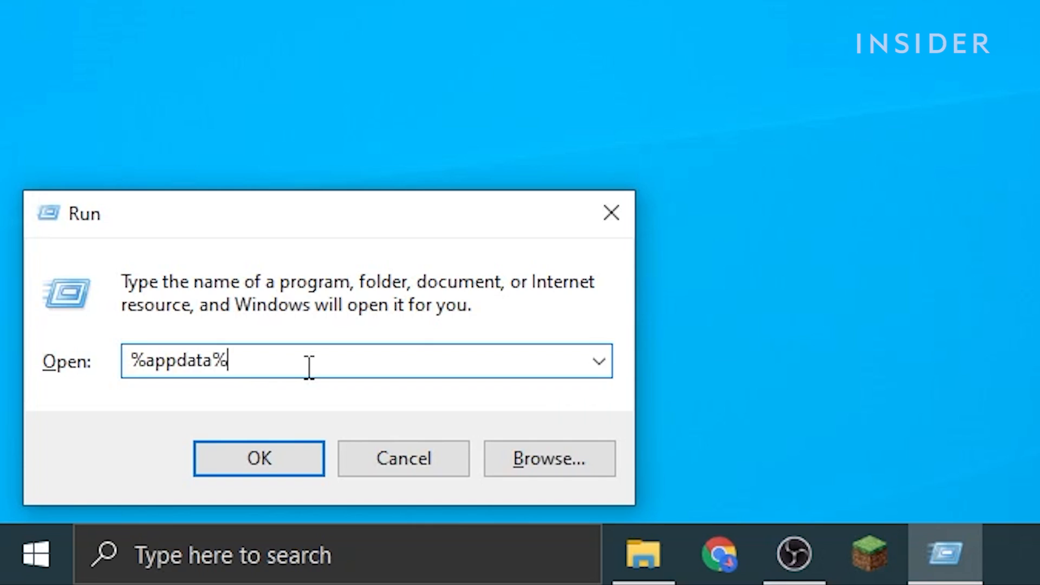
mouse_move(305, 369)
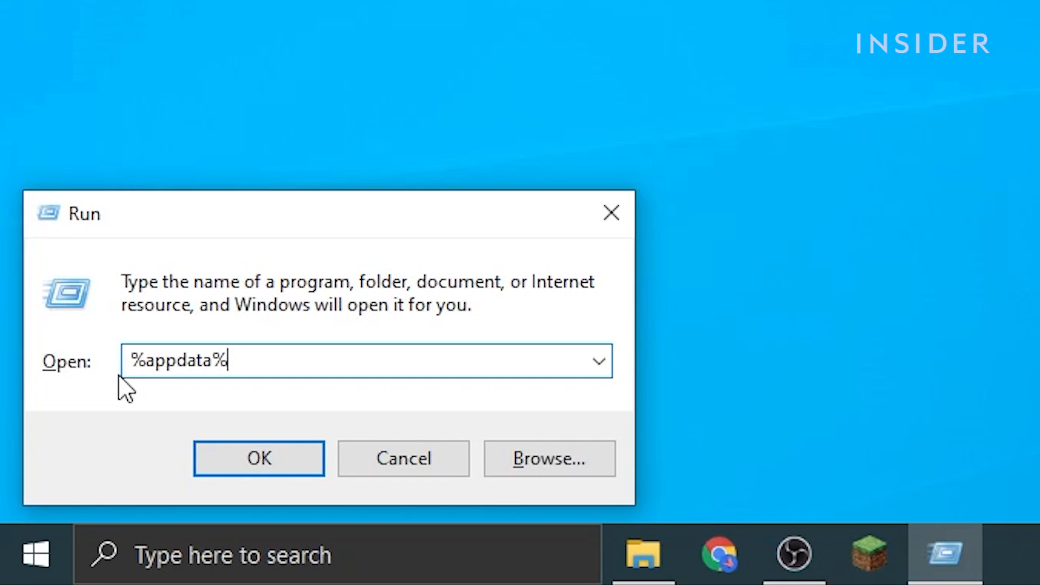
Step: Put the Greenfield v0.5.3 folder into Roaming\.minecraft\saves, then close Explorer
left_click(259, 458)
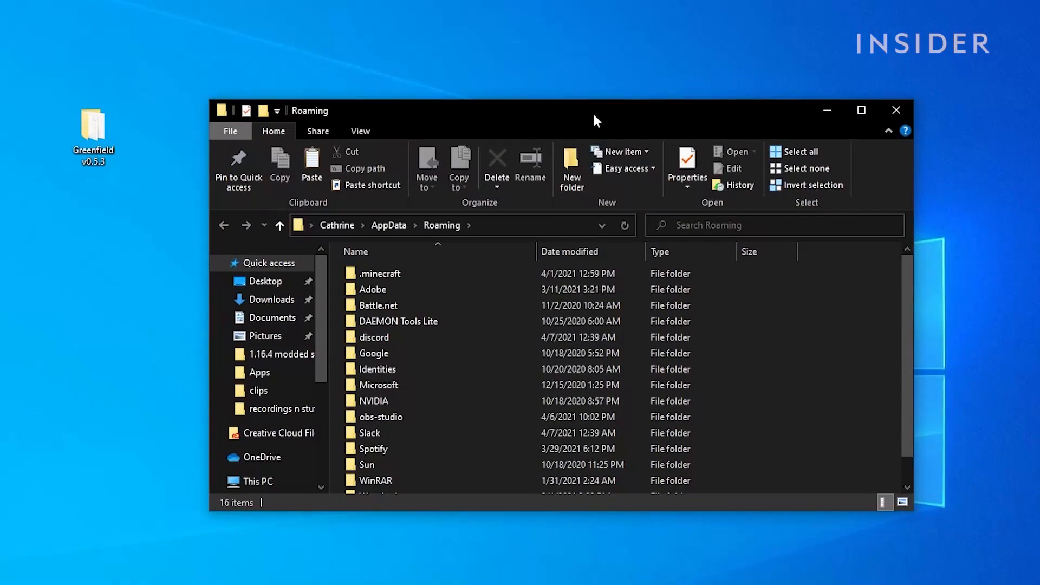
left_click(378, 273)
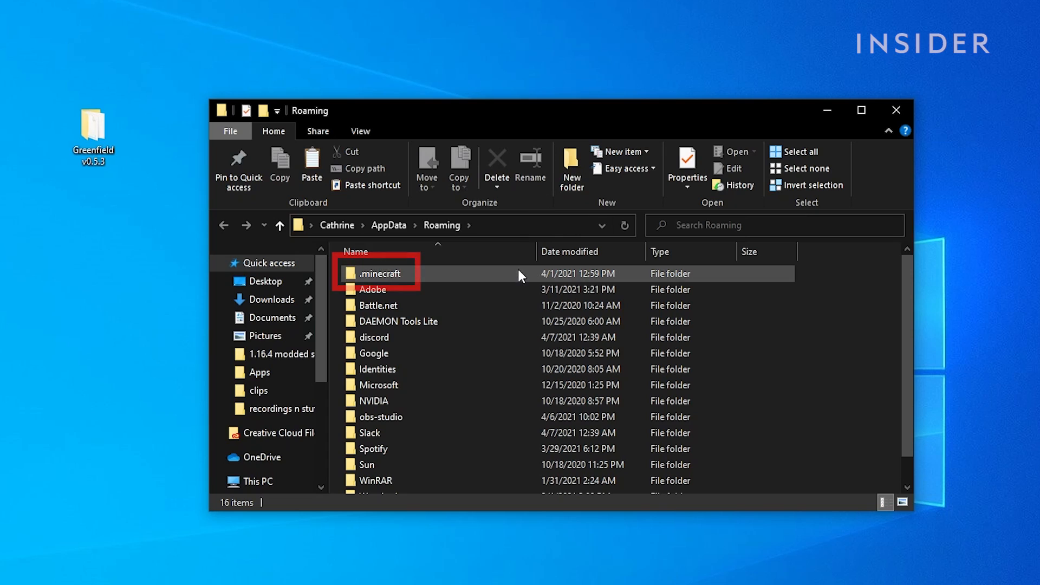
double_click(380, 274)
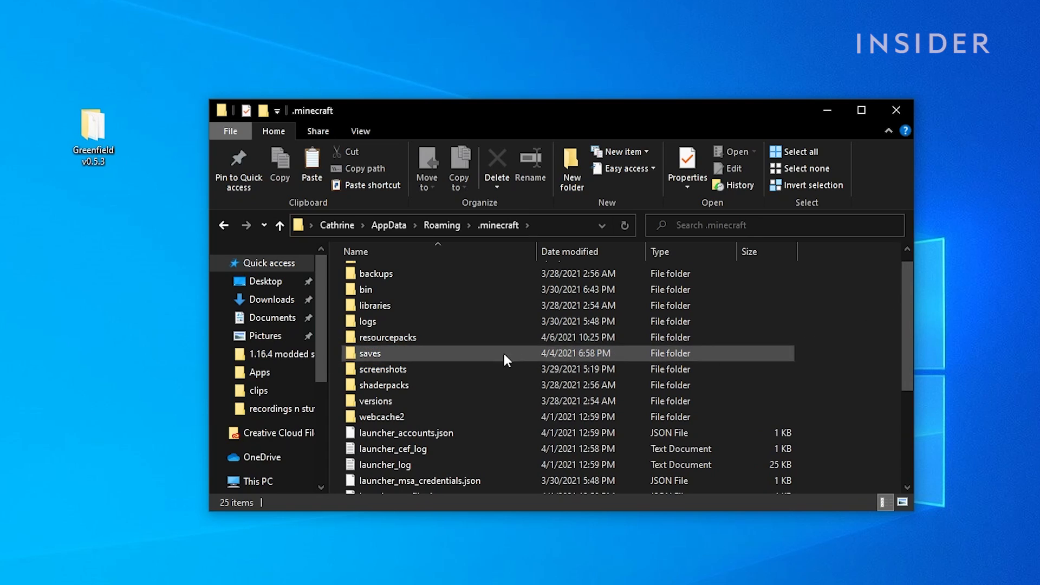
double_click(370, 353)
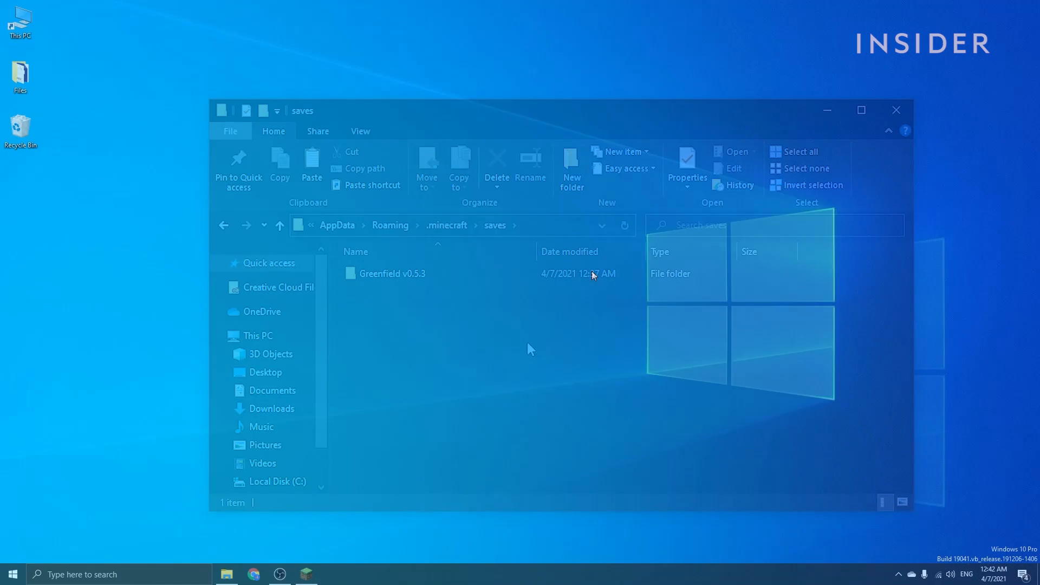
left_click(895, 109)
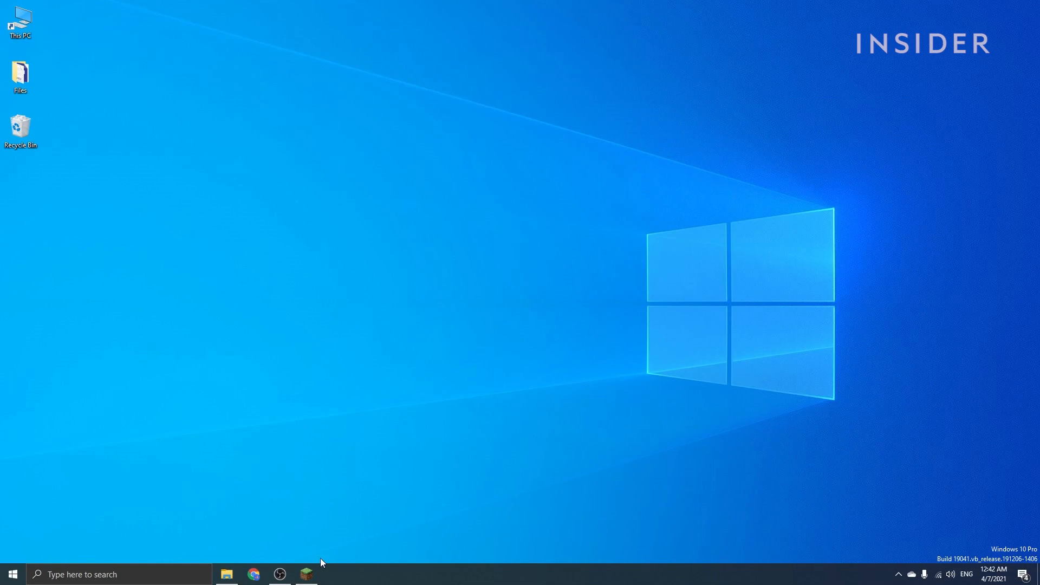
Step: Launch Minecraft and open Singleplayer to see Greenfield v0.5.3 listed
left_click(305, 575)
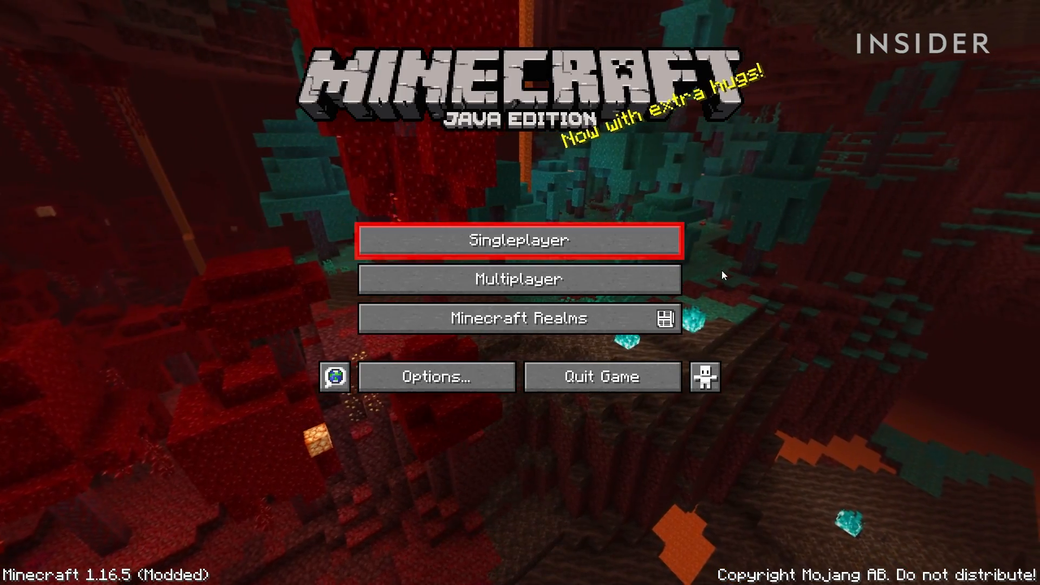
left_click(518, 240)
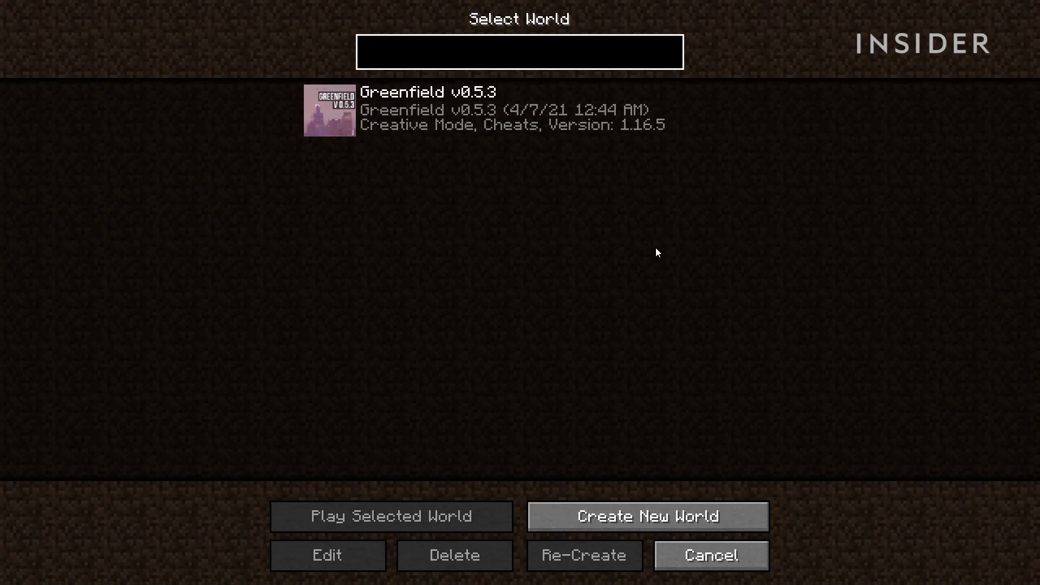